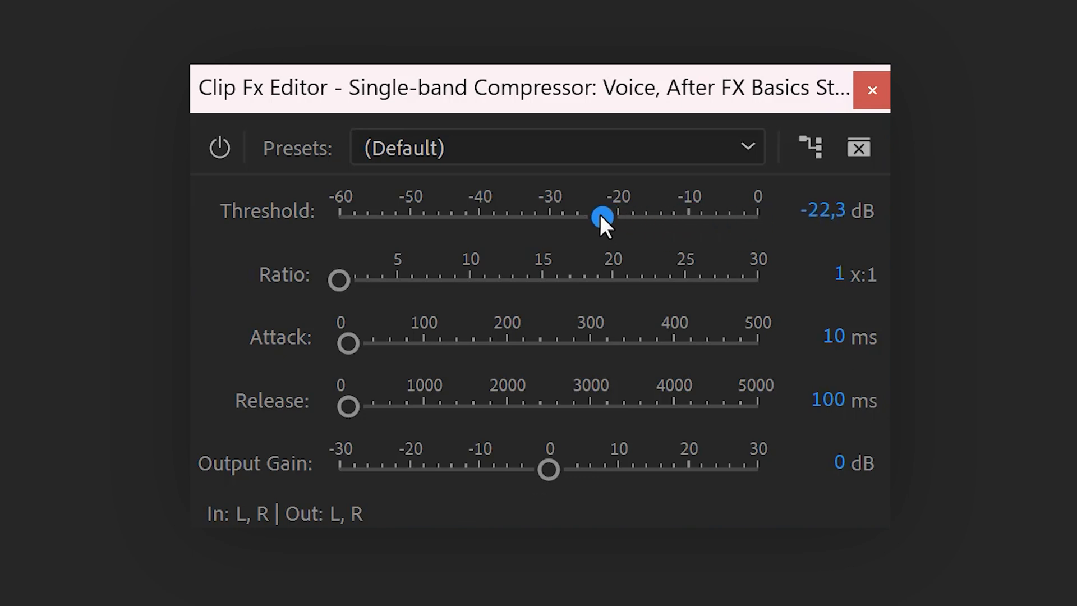
pyautogui.moveTo(486, 287)
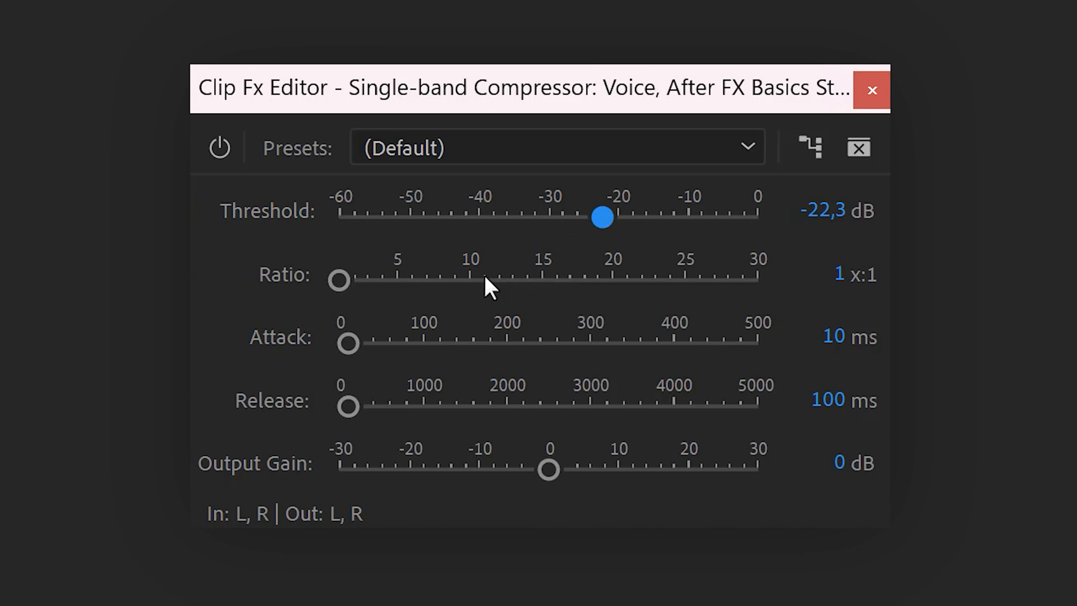
pyautogui.moveTo(305, 313)
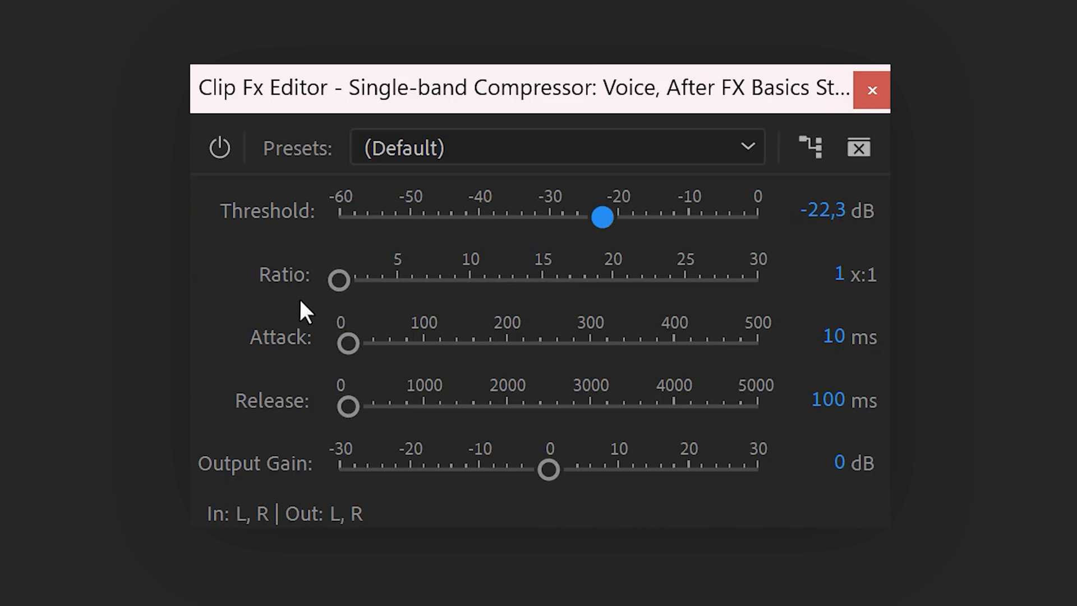